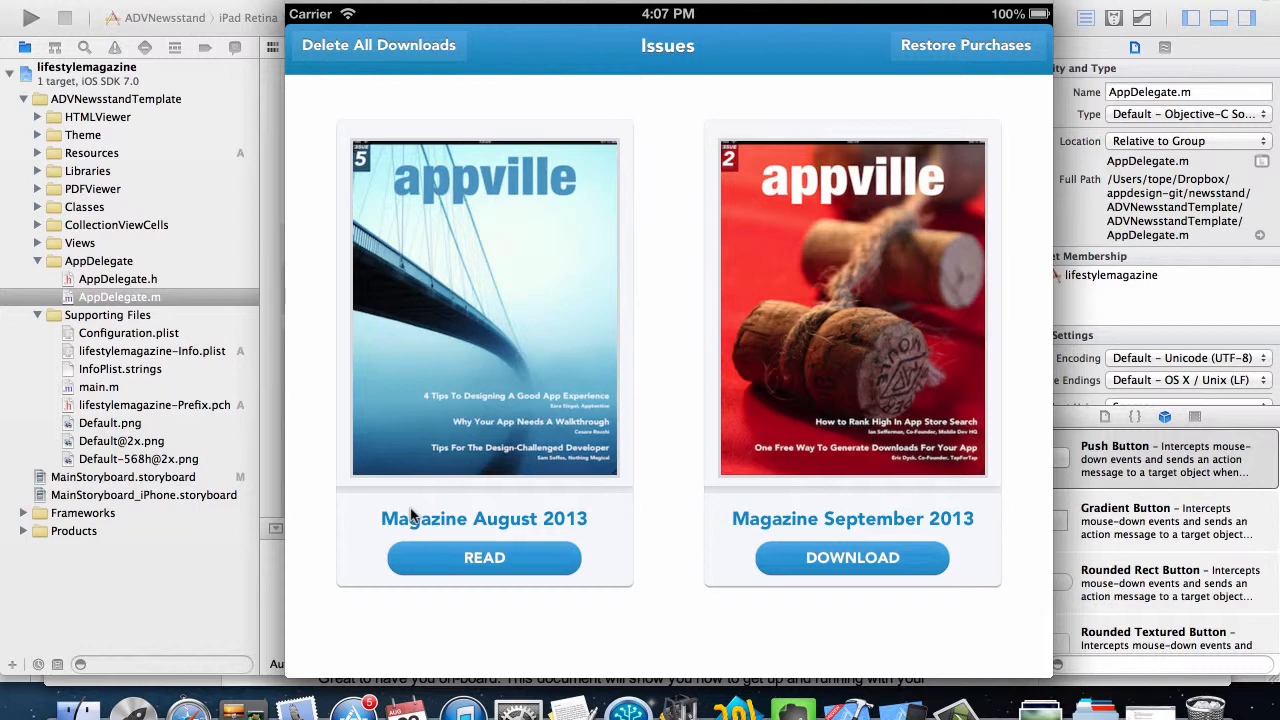
mouse_move(730, 312)
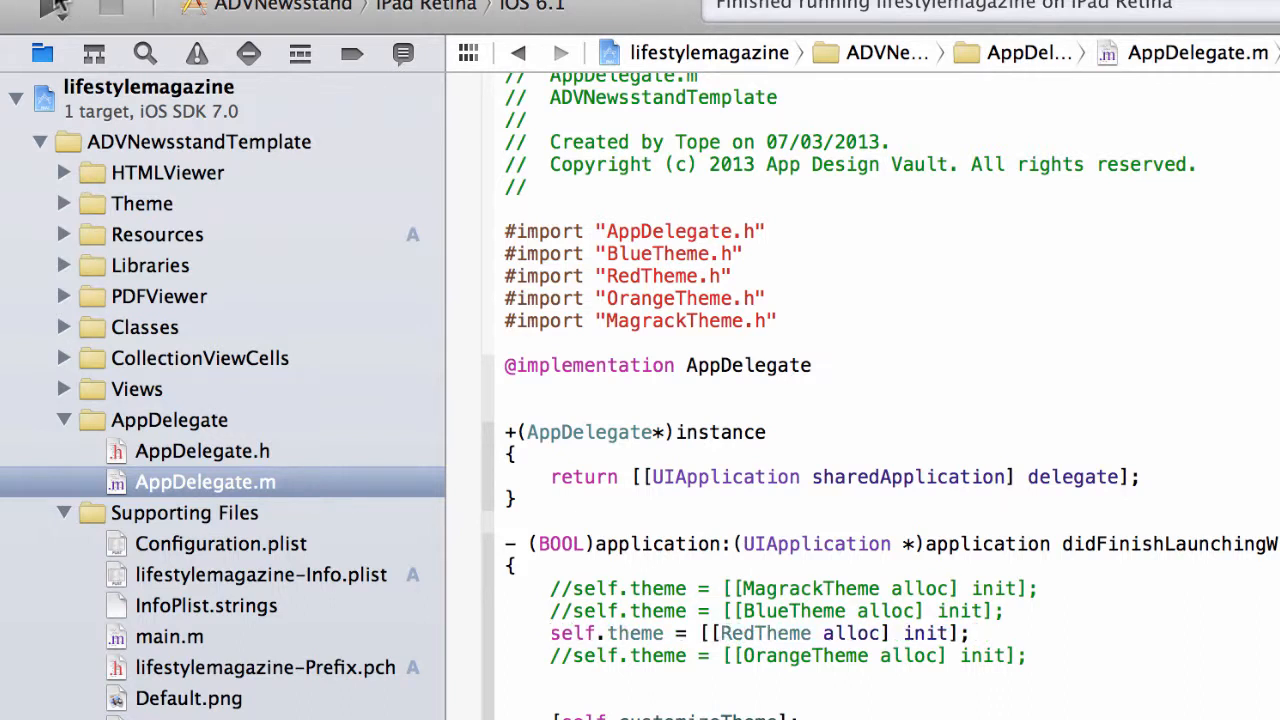
mouse_move(50, 16)
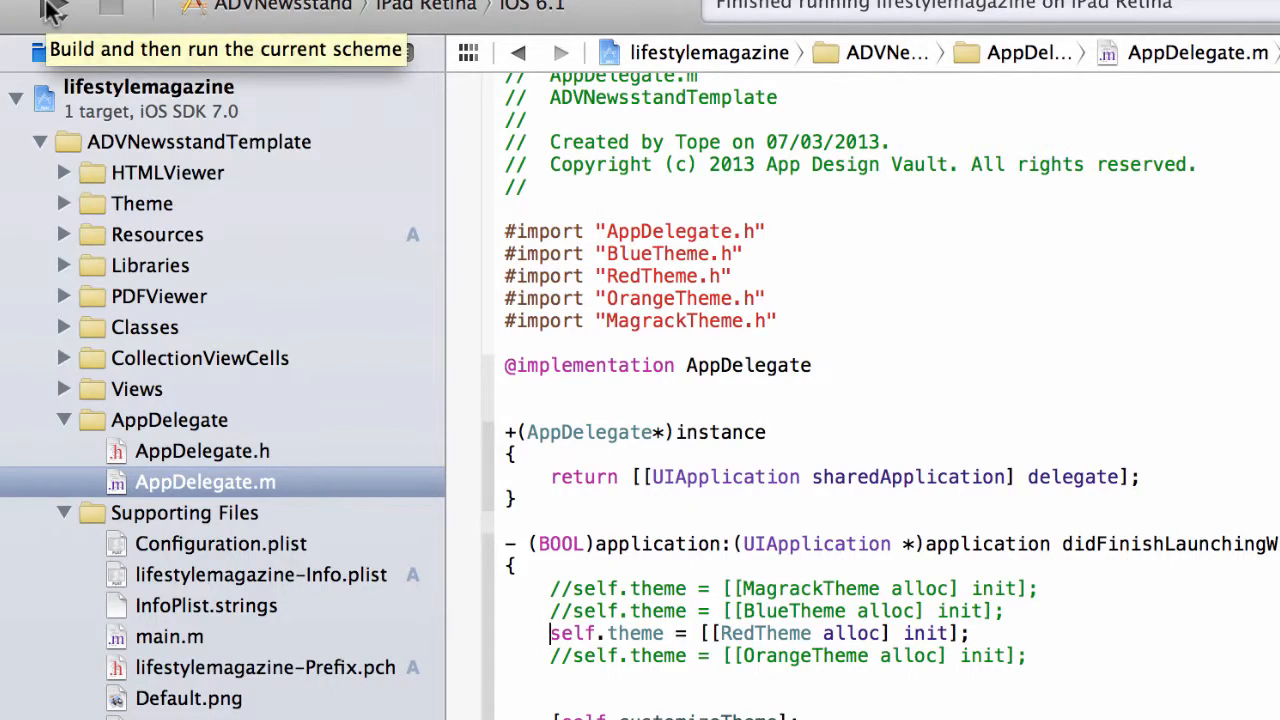
Build and run lifestylemagazine with all four theme lines commented out
click(52, 18)
text(//)
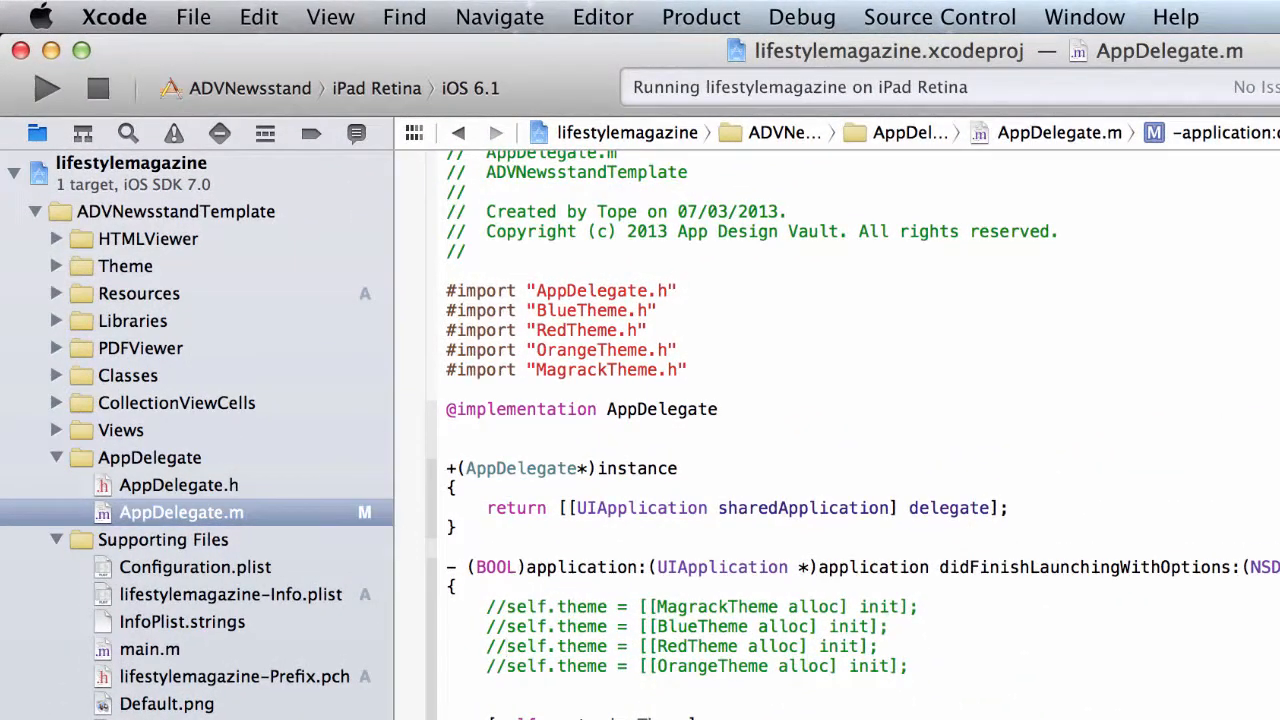
Activate the MagrackTheme assignment line and select the MagrackTheme class name
click(488, 606)
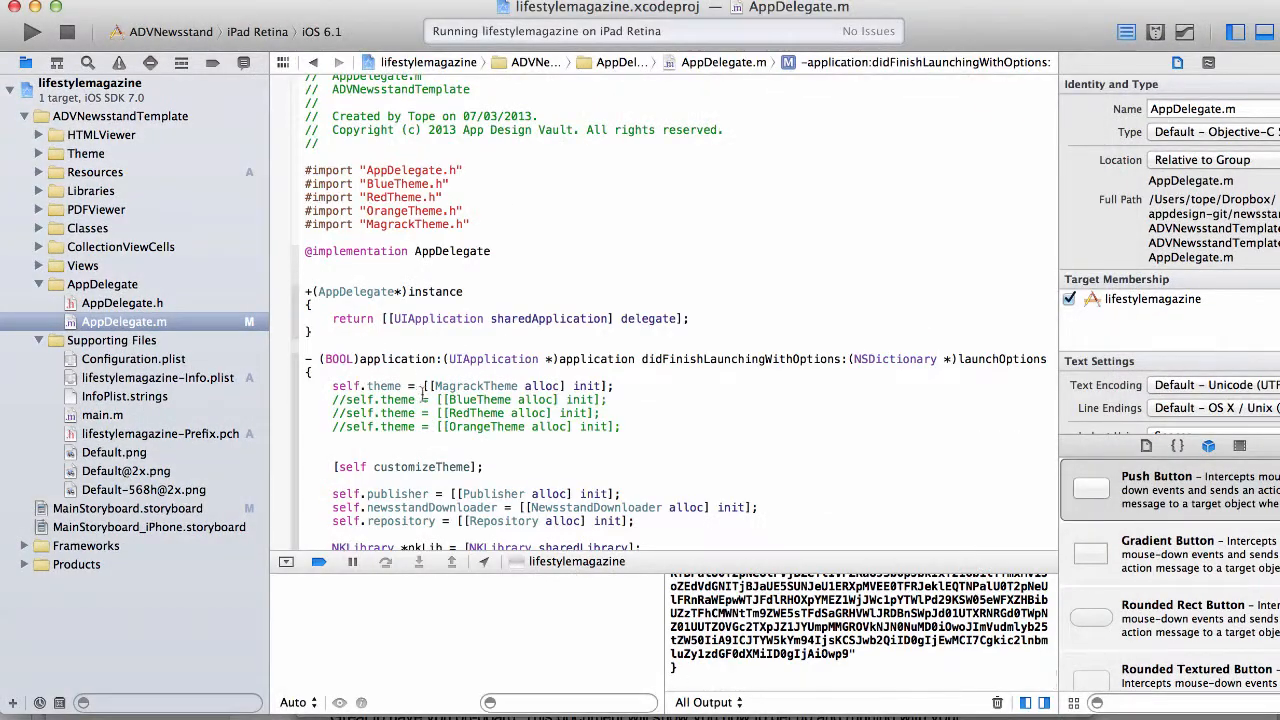
double_click(476, 386)
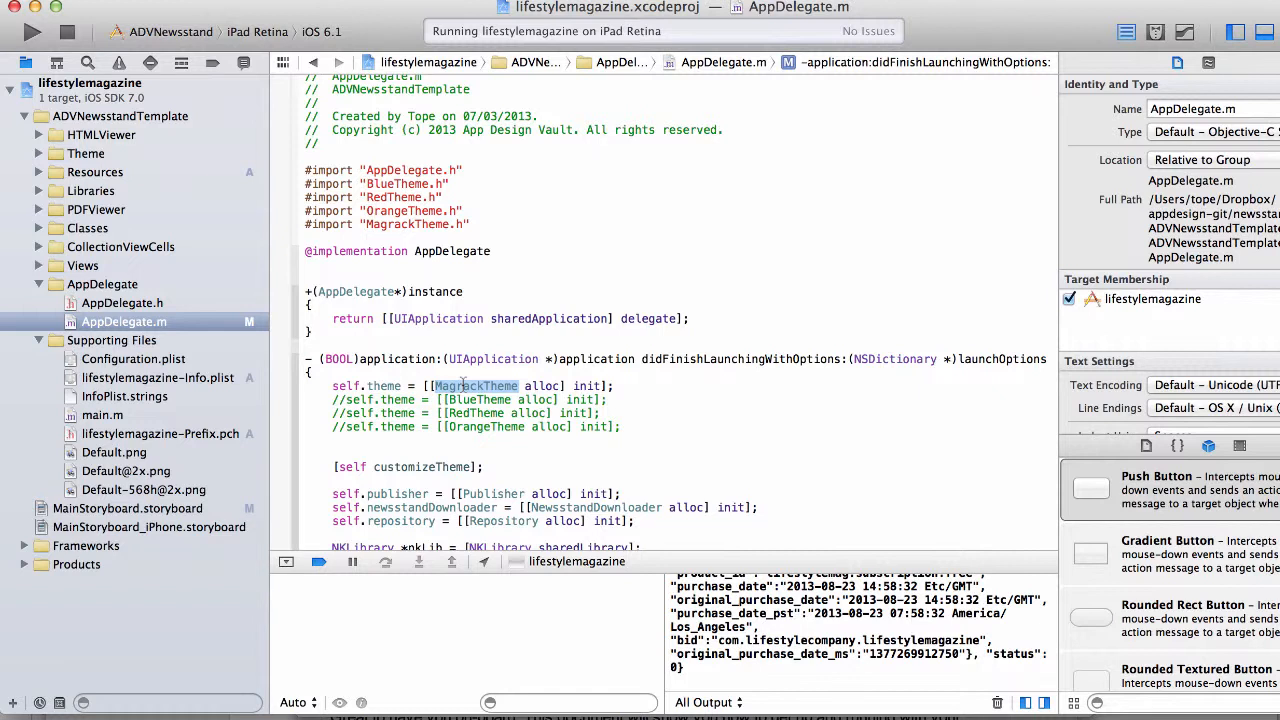
mouse_move(690, 596)
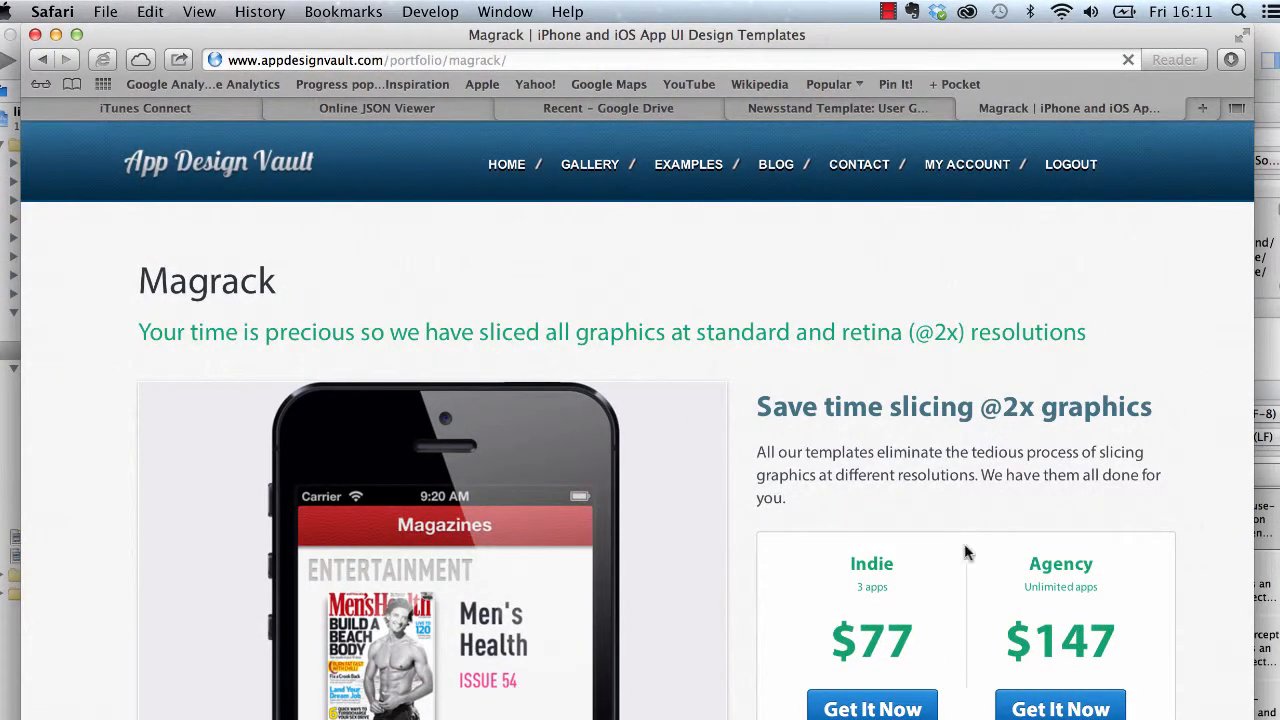
Browse the Magrack page's iPad View and step through its carousel preview images
scroll(down, 3)
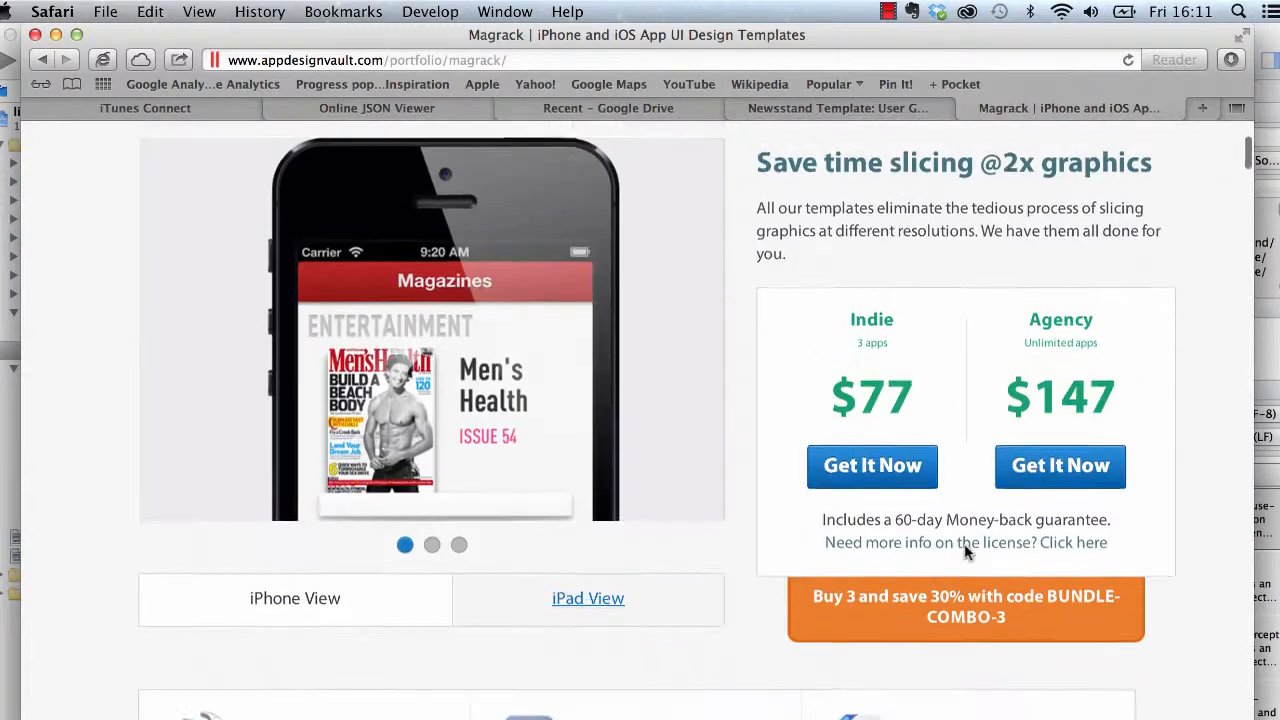
scroll(down, 3)
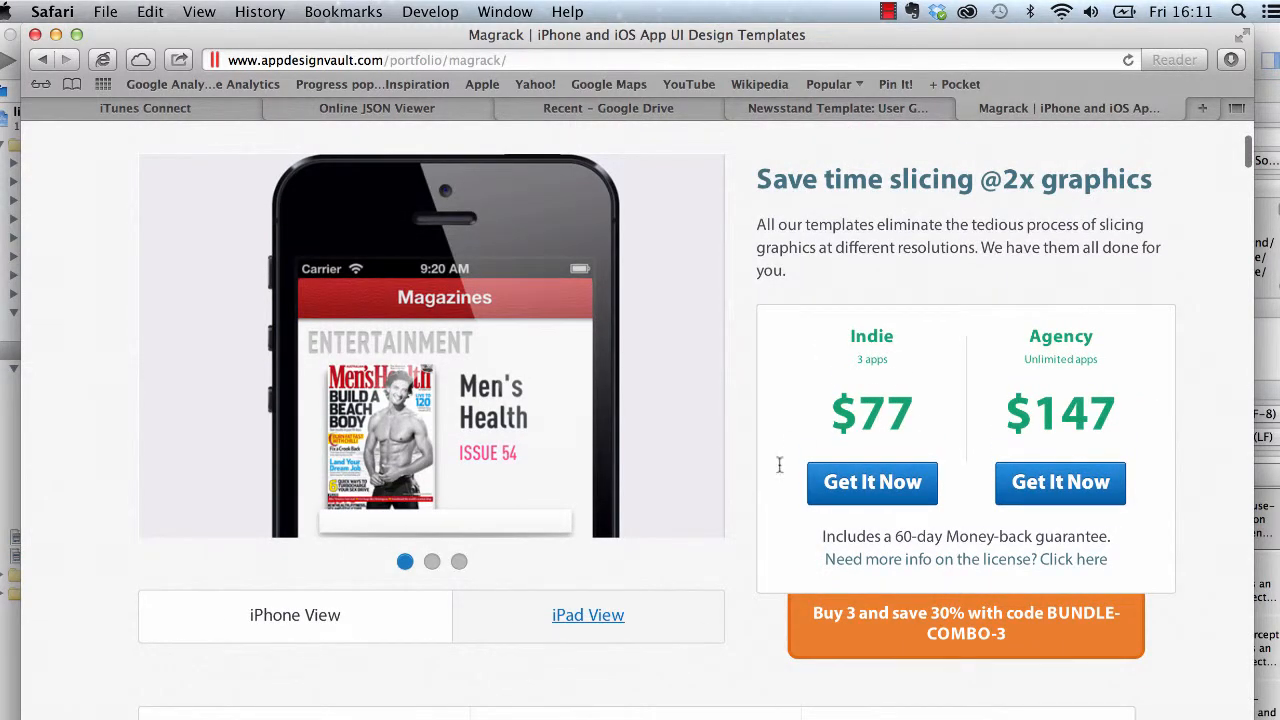
scroll(down, 3)
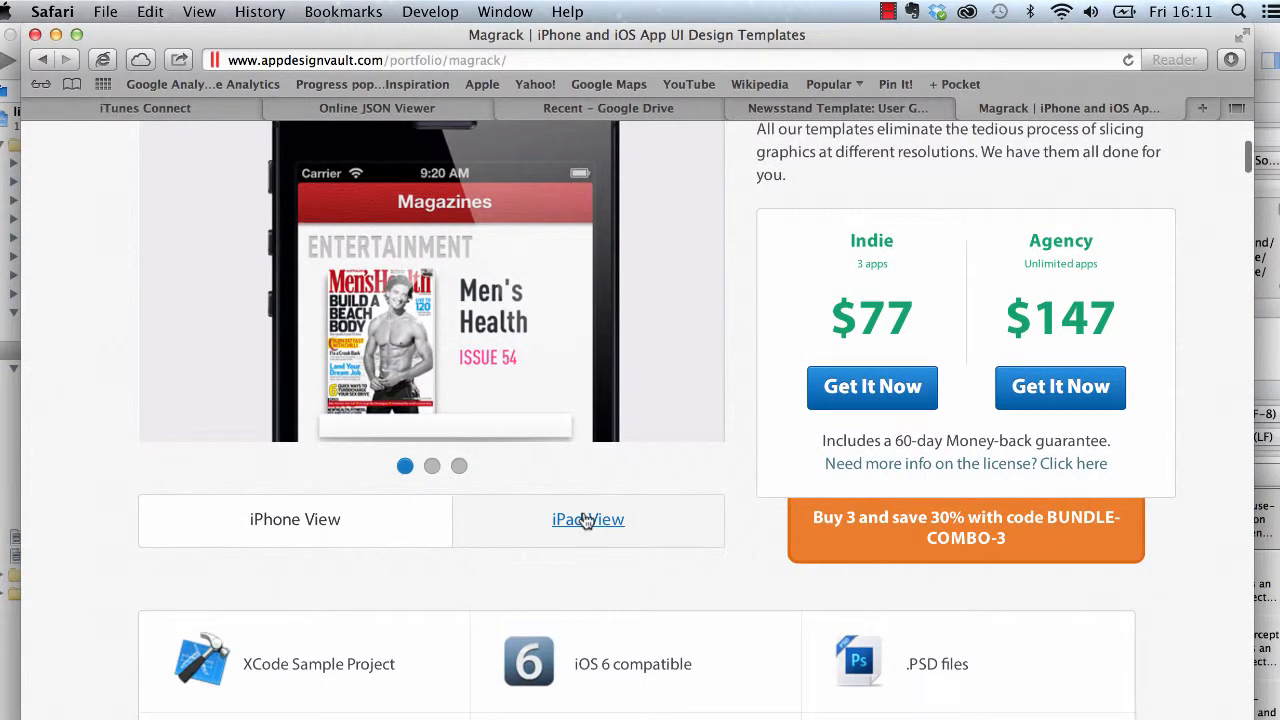
click(588, 520)
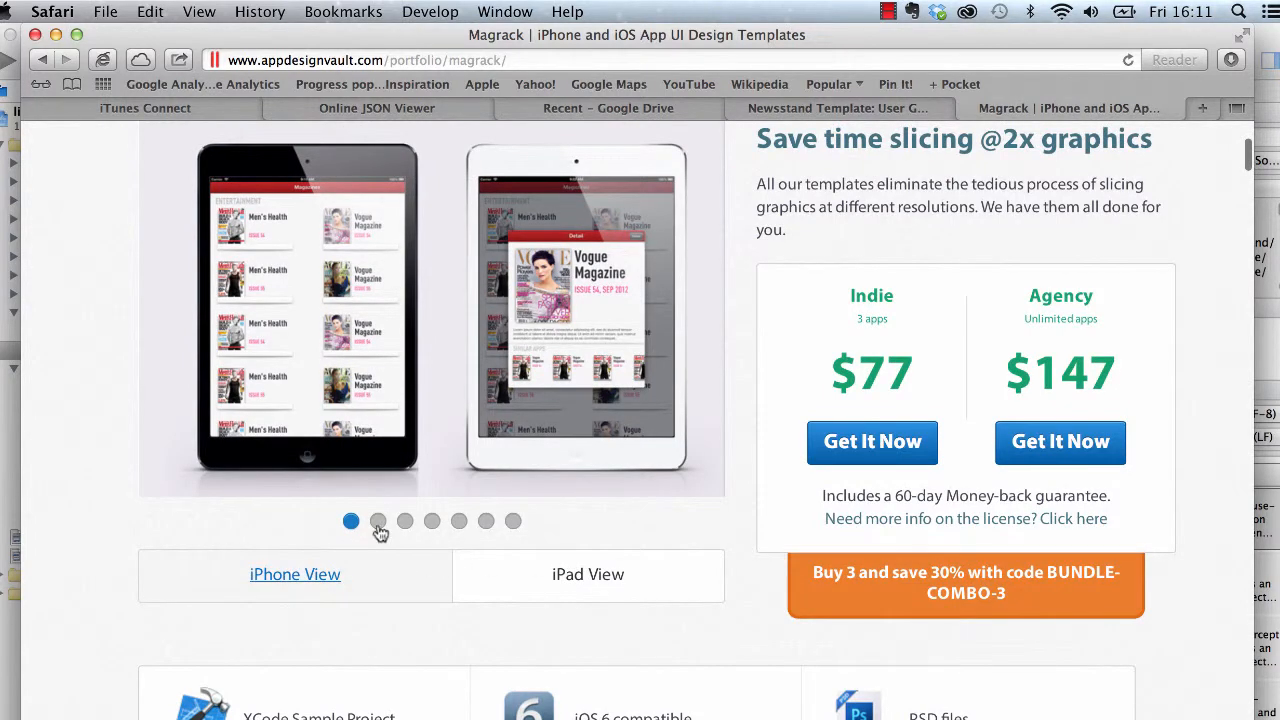
click(378, 520)
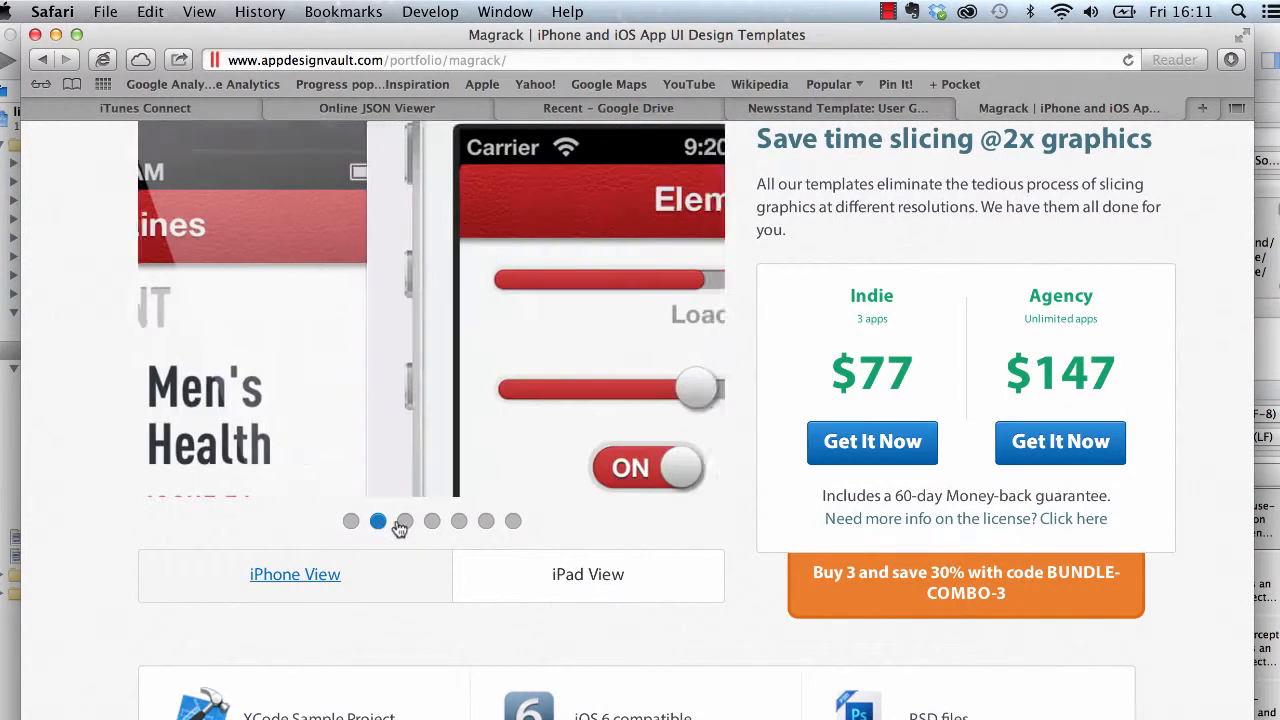
click(432, 520)
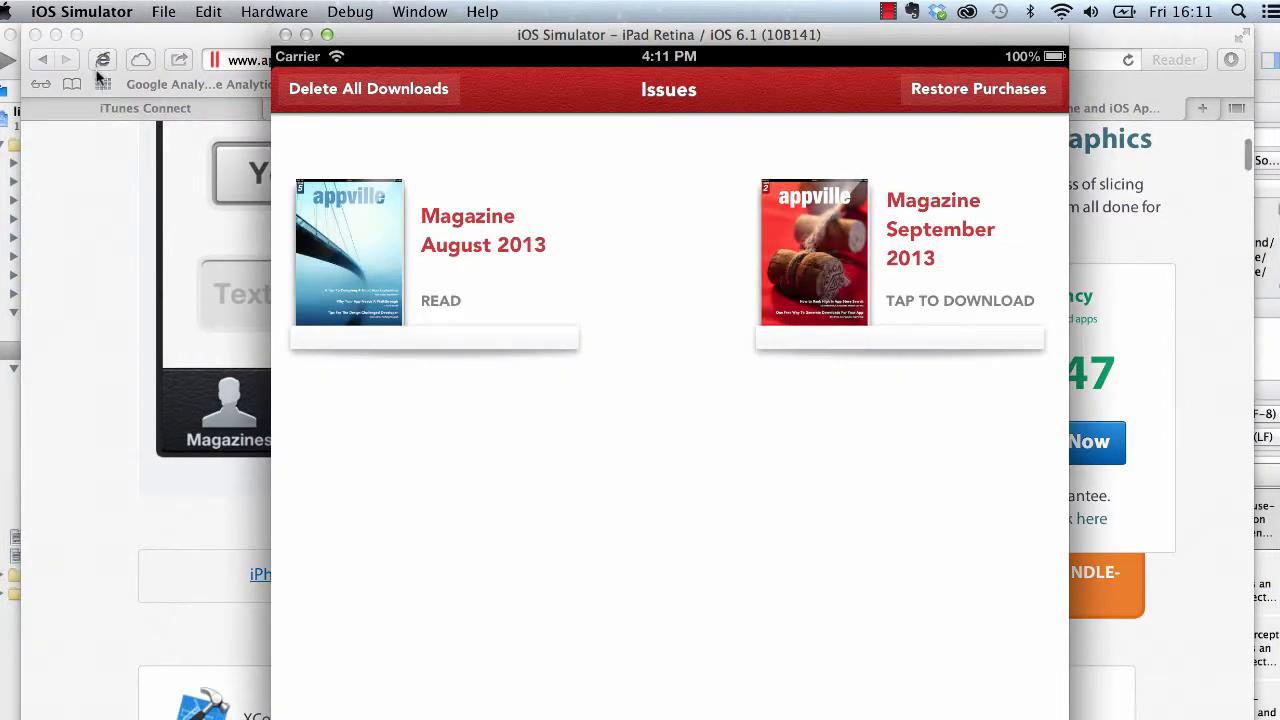
mouse_move(108, 236)
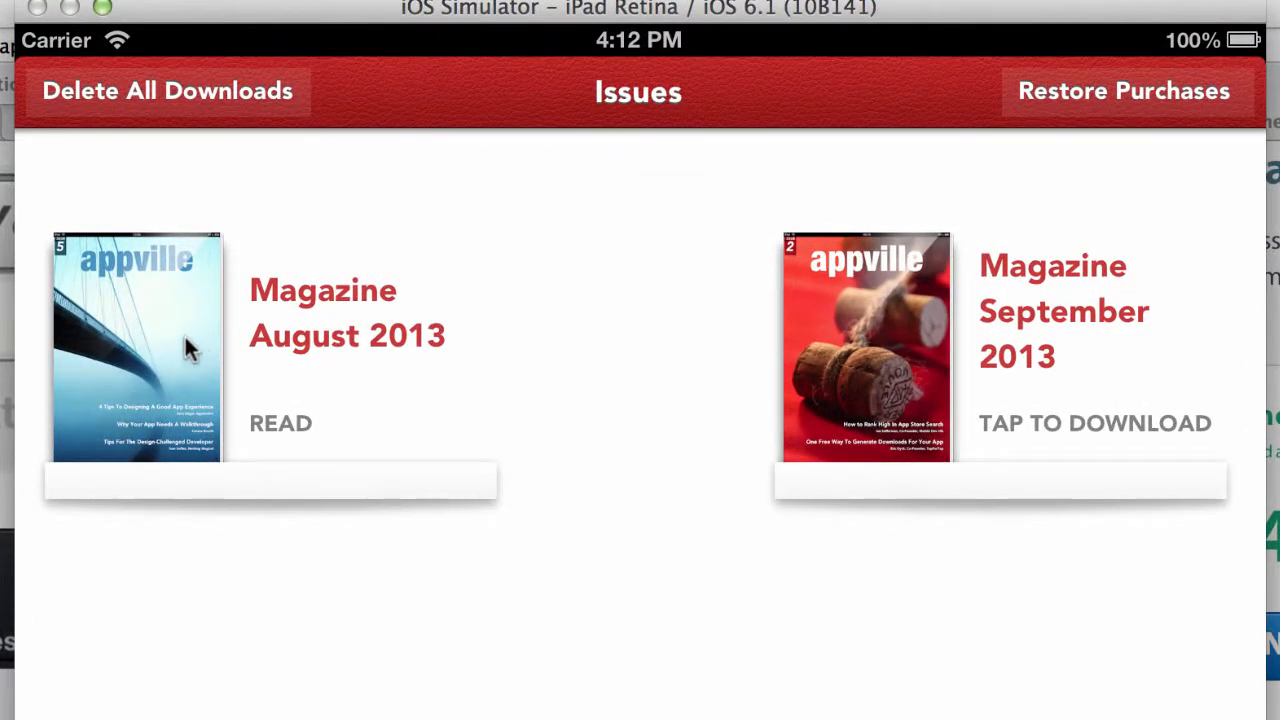
mouse_move(878, 410)
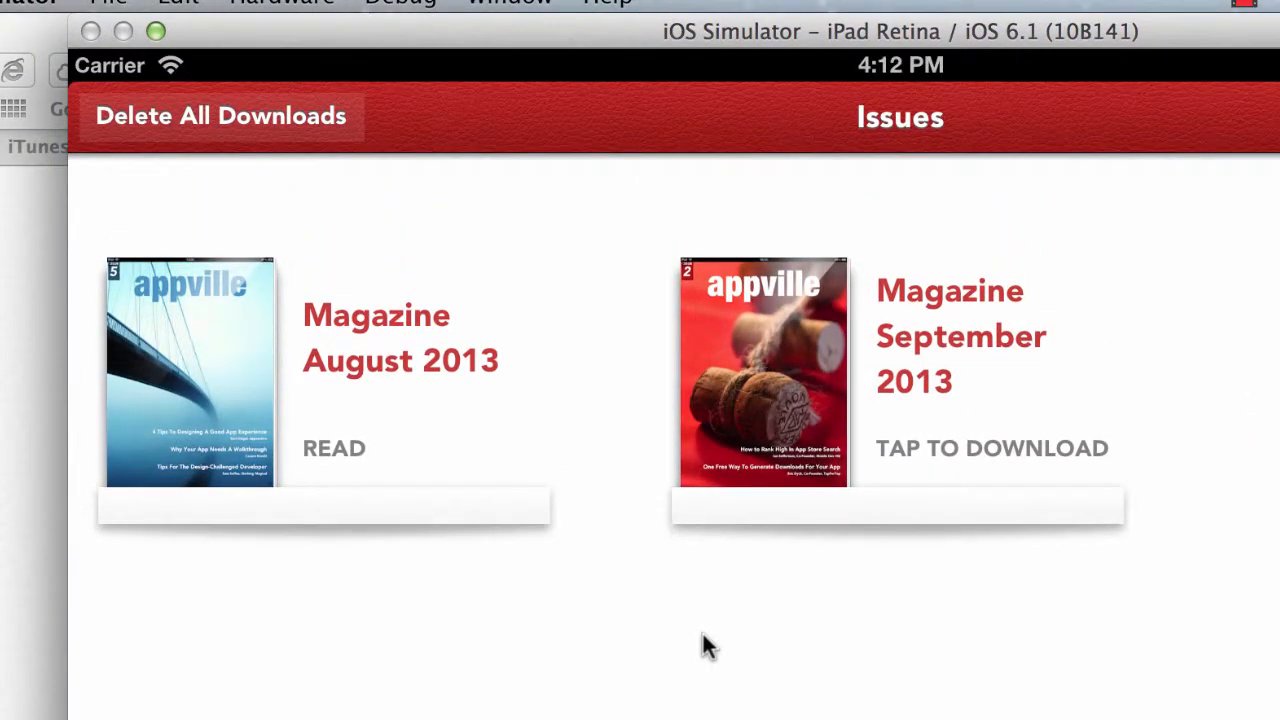
mouse_move(144, 490)
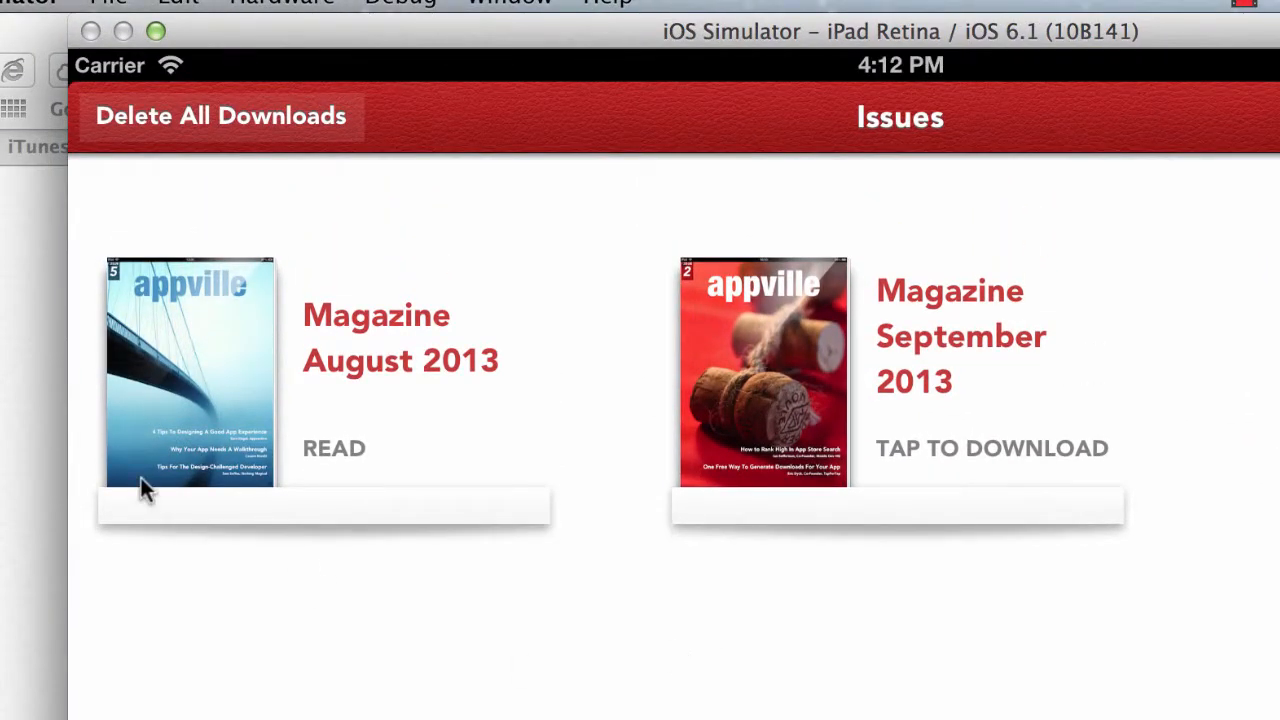